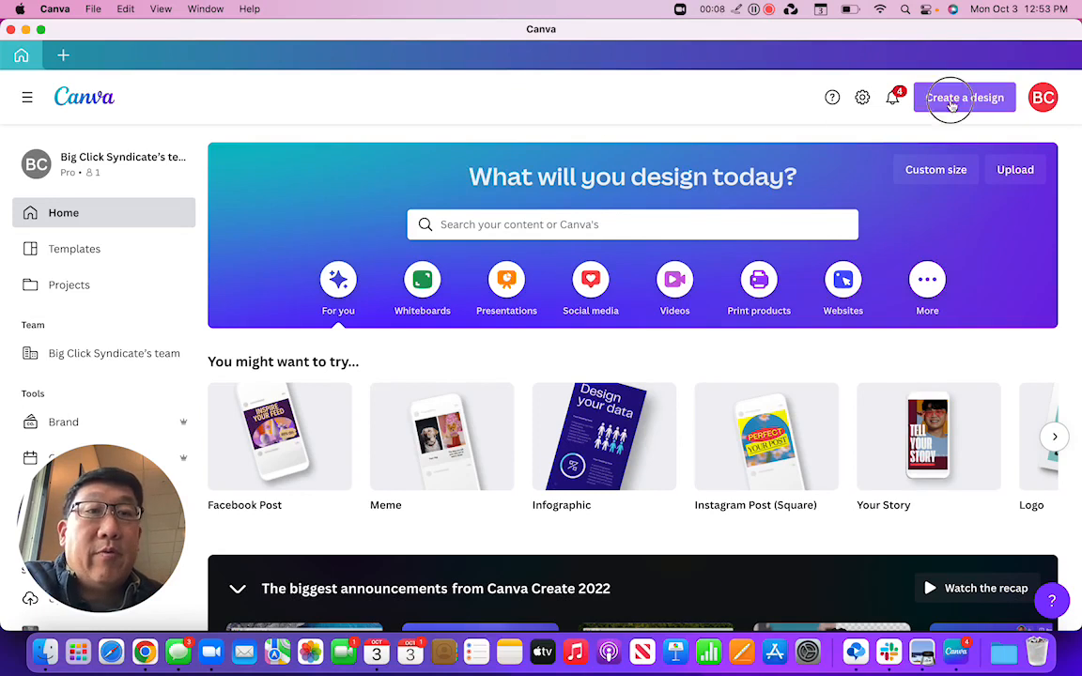
Start a new blank Facebook Post design from Create a design.
{"action": "left_click", "coordinate": [963, 98]}
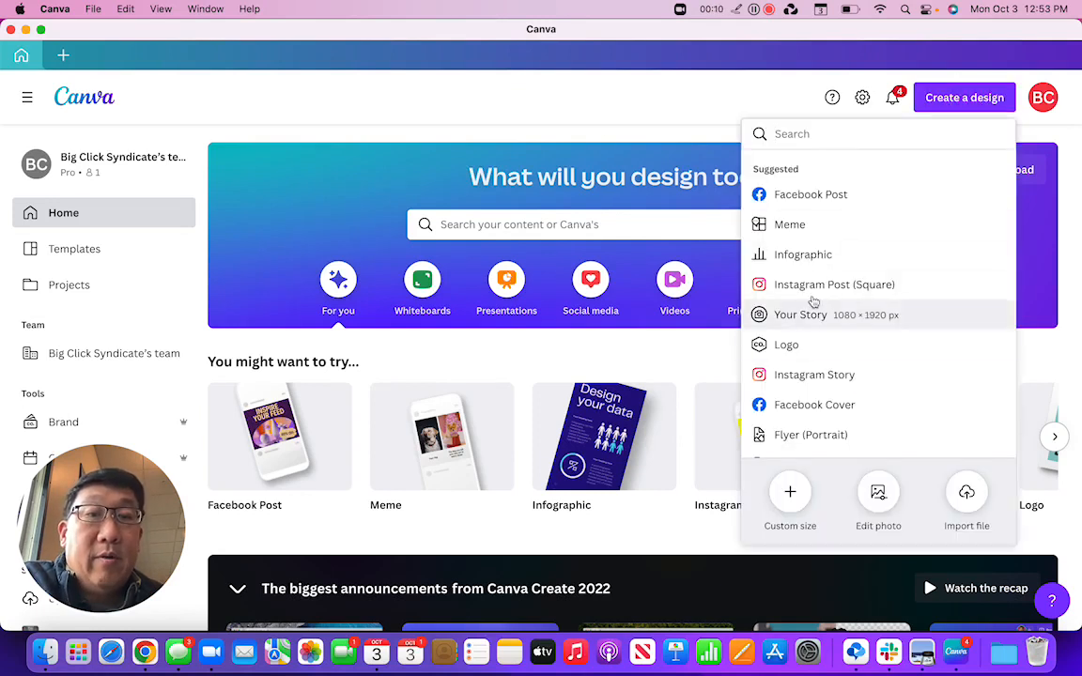
{"action": "left_click", "coordinate": [799, 316]}
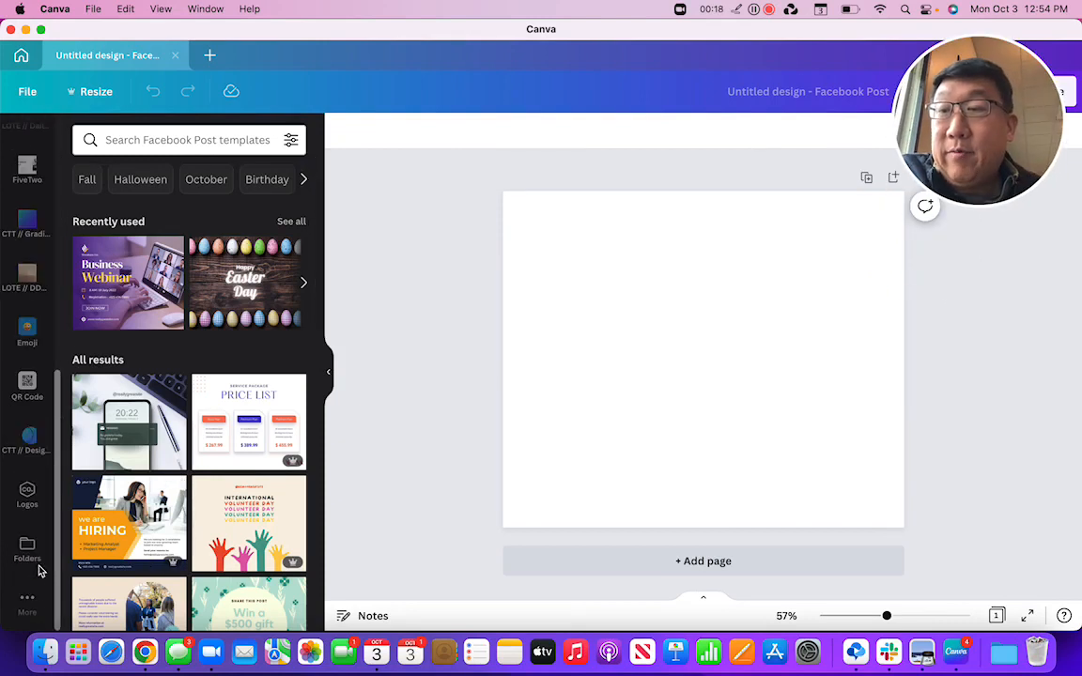
{"action": "mouse_move", "coordinate": [26, 601]}
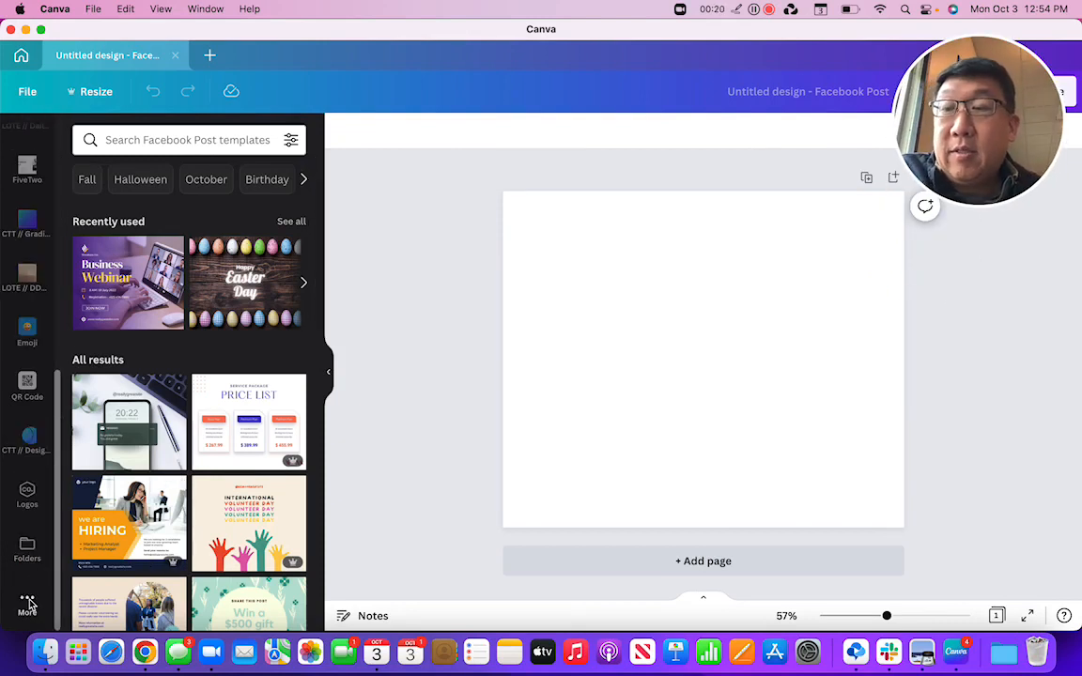
Find the Text to Image (Beta) app among More apps and agree to use it.
{"action": "left_click", "coordinate": [27, 604]}
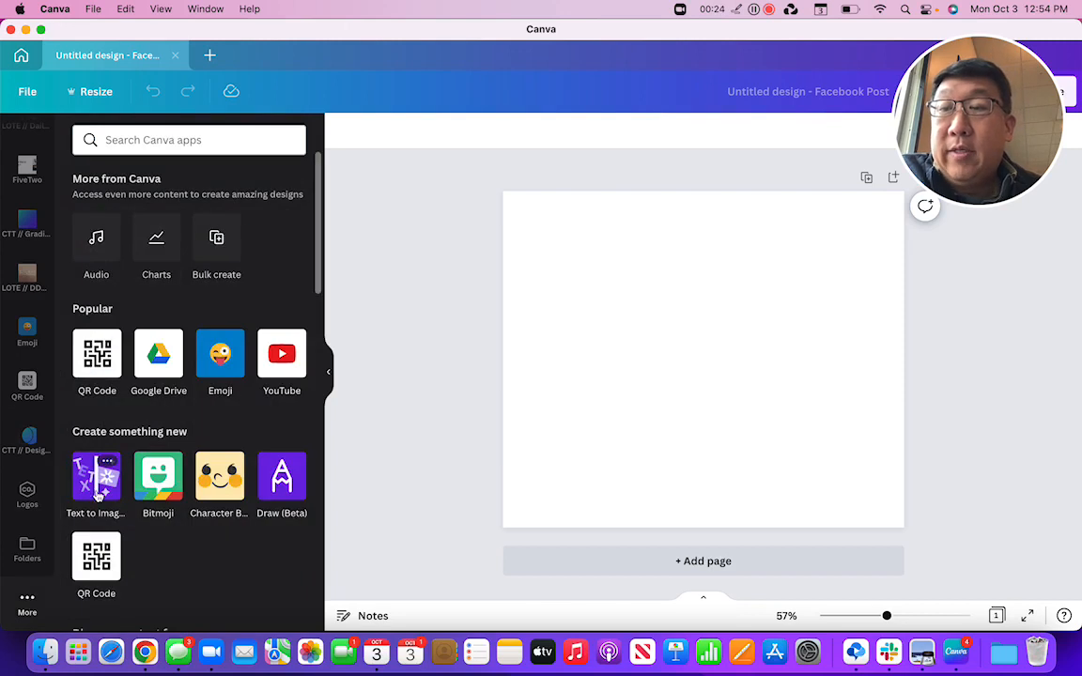
{"action": "left_click", "coordinate": [187, 139]}
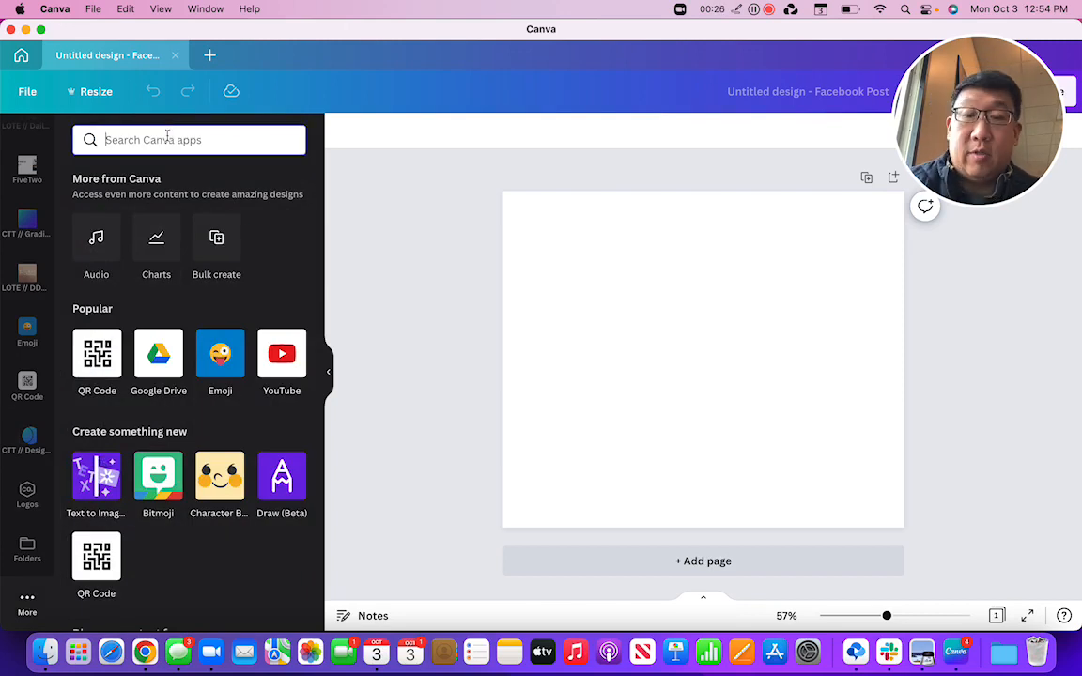
{"action": "type", "text": "tes"}
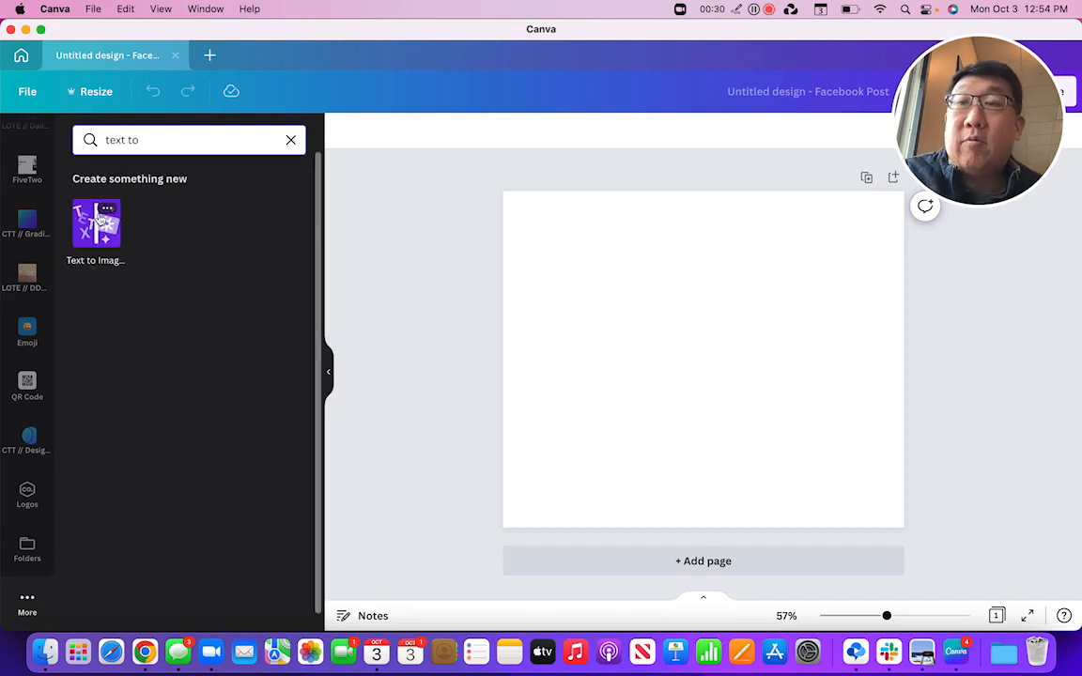
{"action": "left_click", "coordinate": [95, 224]}
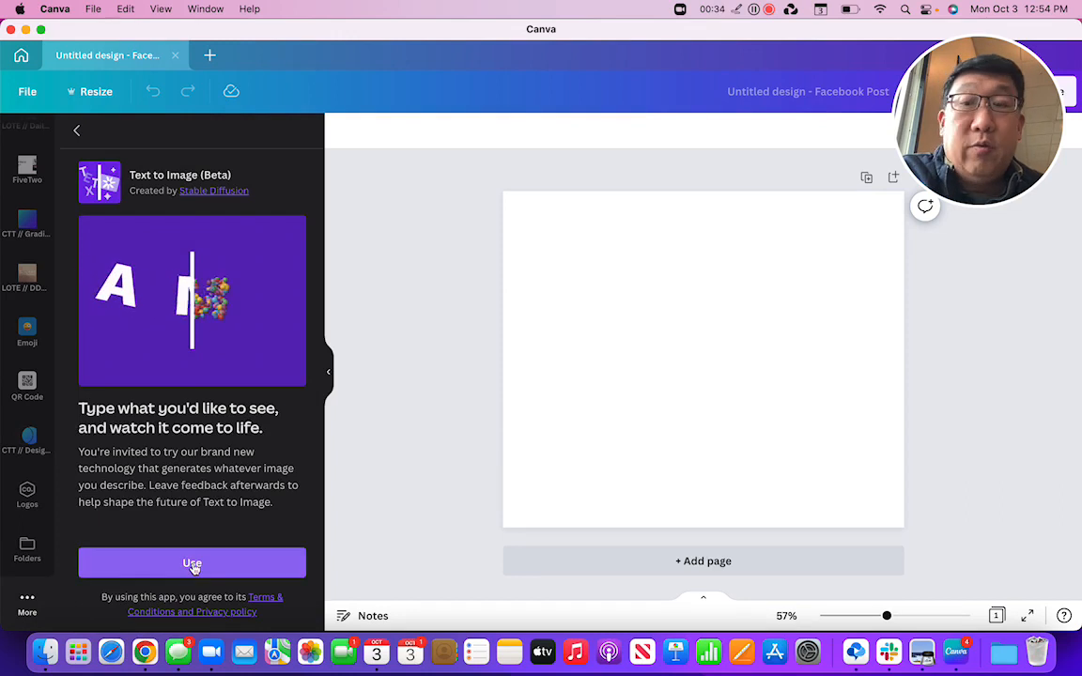
{"action": "left_click", "coordinate": [192, 563]}
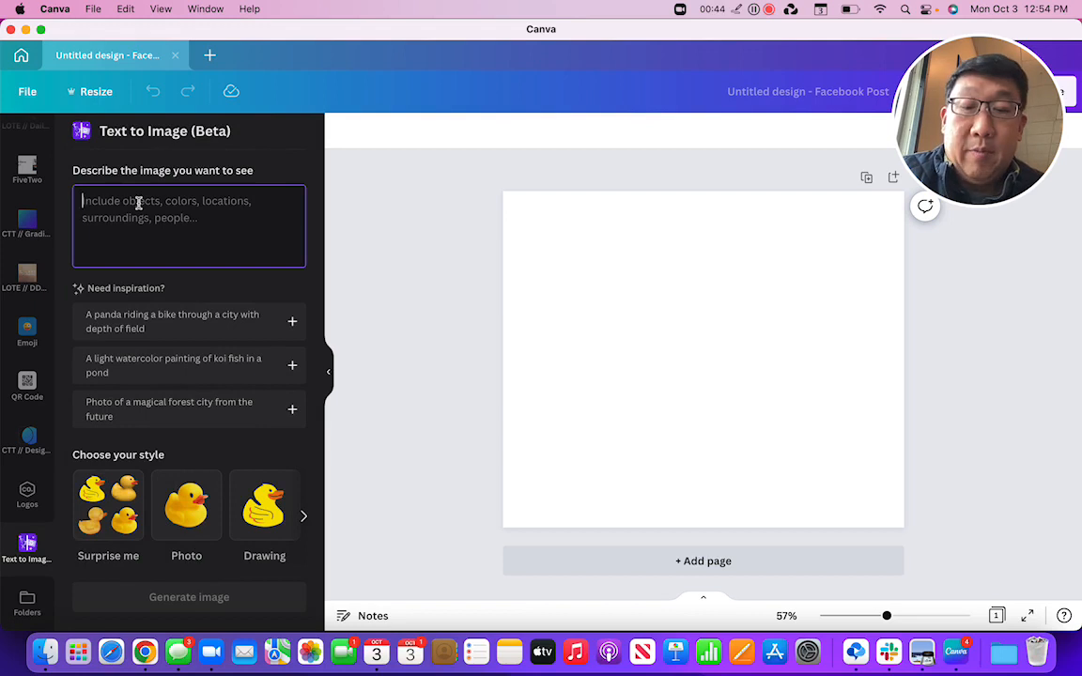
Describe the image as 'boy flying a kite with red clouds' with the Surprise me style.
{"action": "type", "text": "boy"}
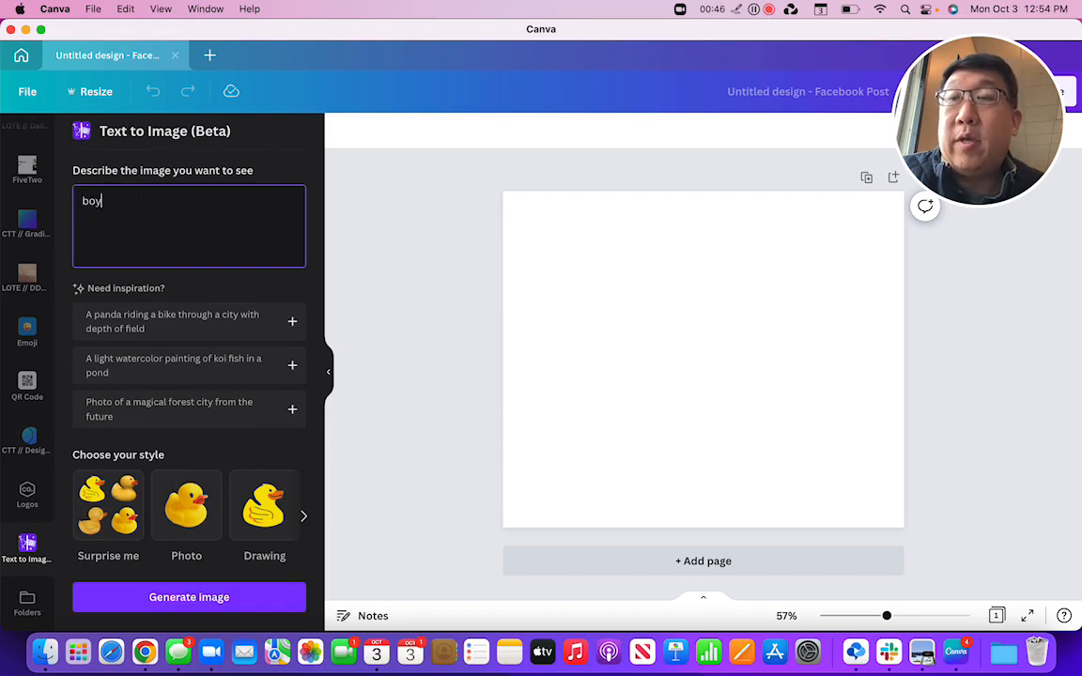
{"action": "type", "text": "flying a kite with red clouds"}
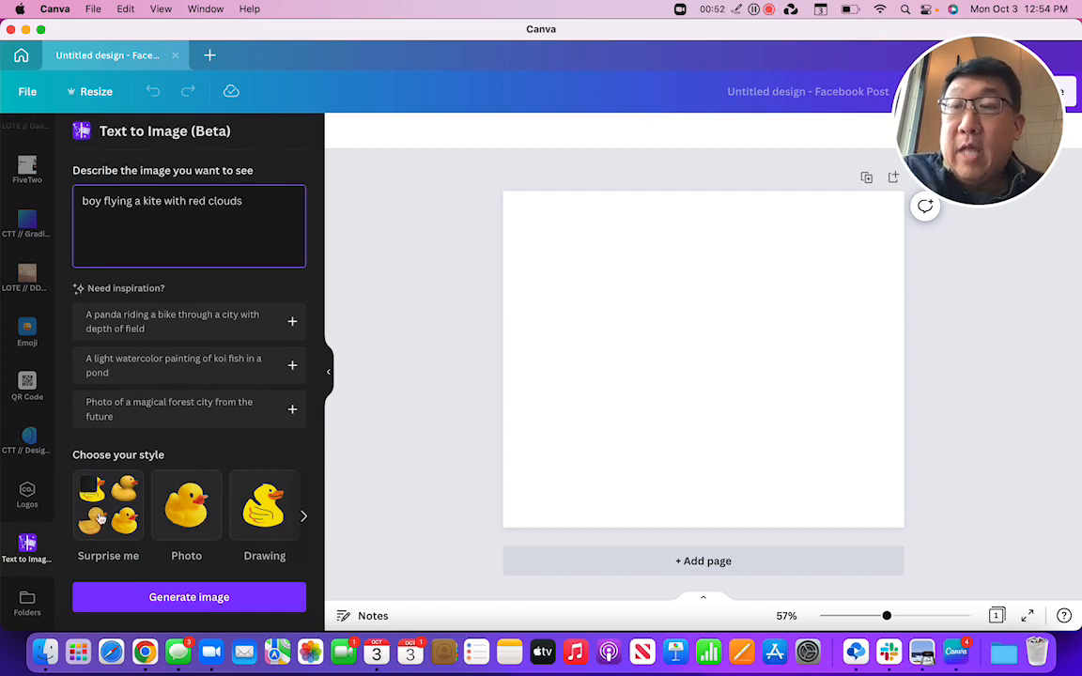
{"action": "left_click", "coordinate": [304, 514]}
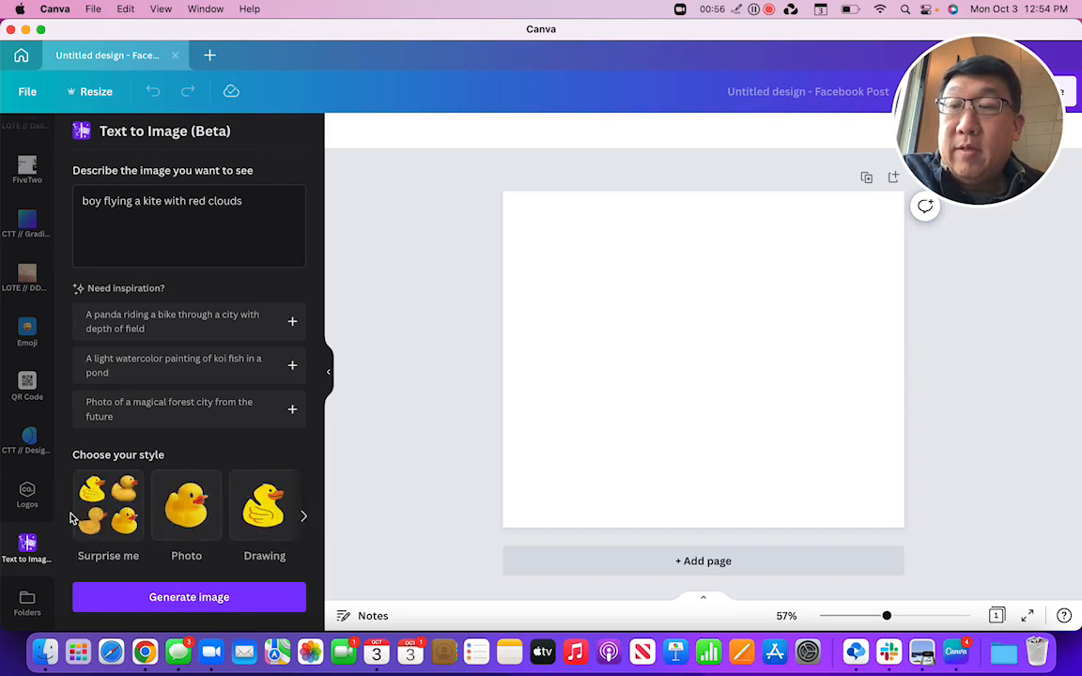
{"action": "left_click", "coordinate": [109, 504]}
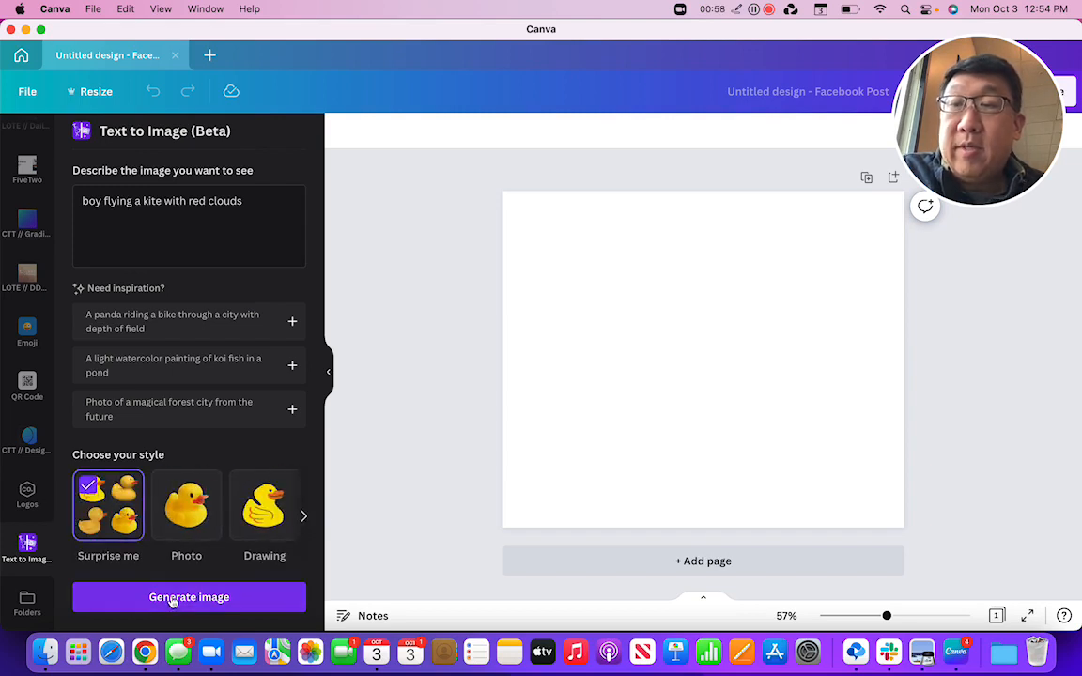
Generate images from the kite-with-red-clouds description.
{"action": "left_click", "coordinate": [187, 597]}
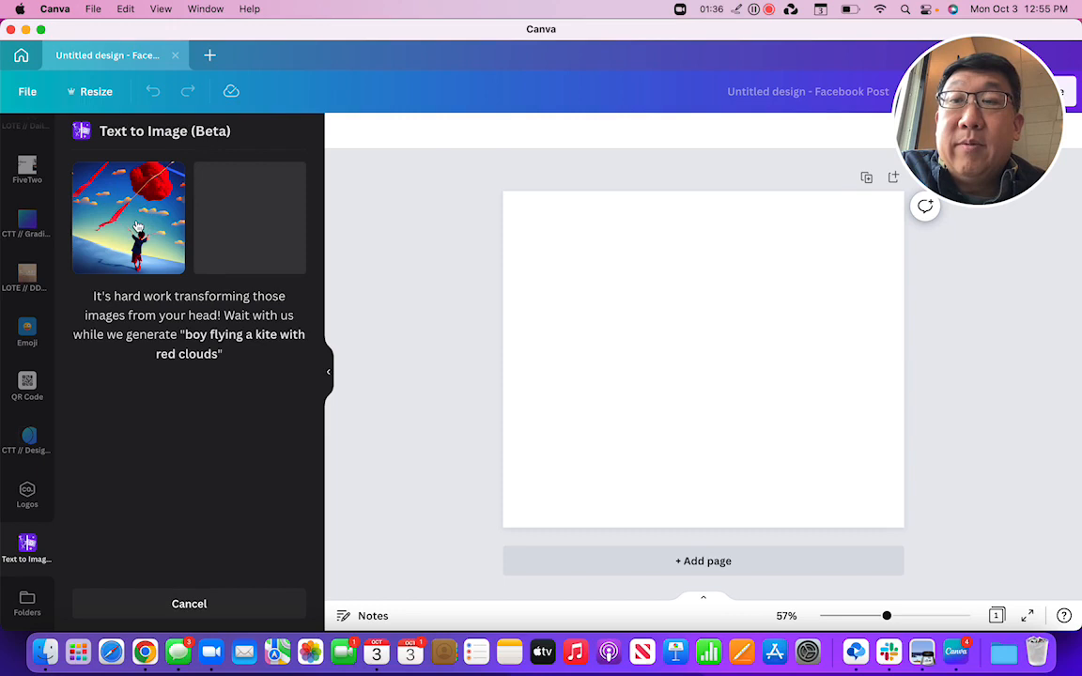
Add the generated kite image to the post and enlarge it to fill the page.
{"action": "left_click", "coordinate": [127, 218]}
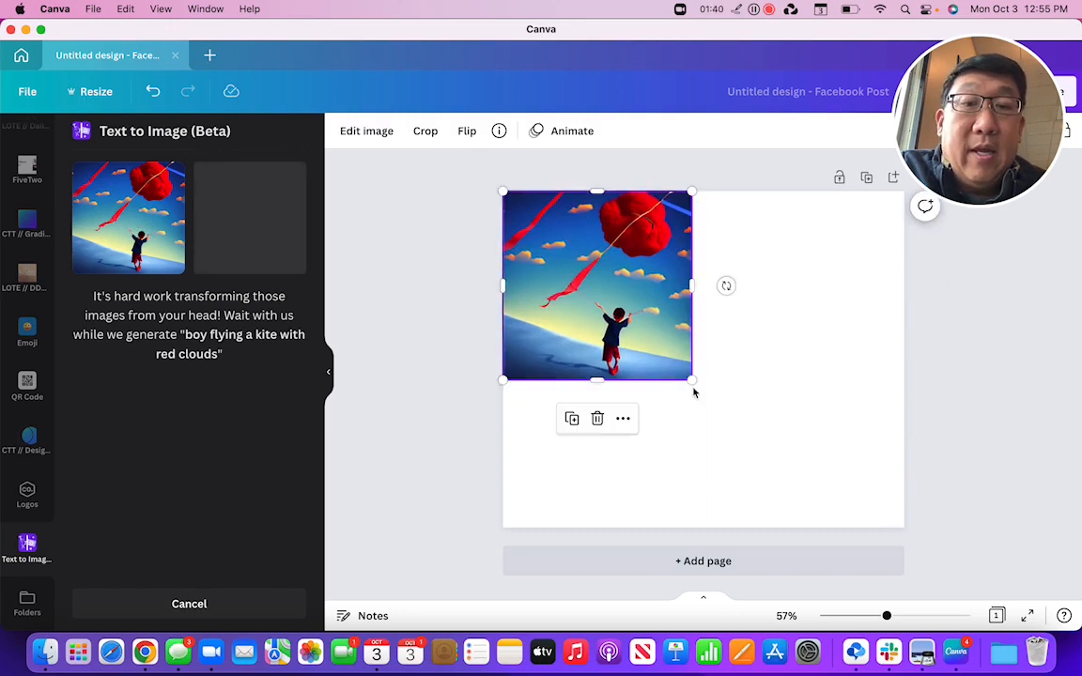
{"action": "left_click_drag", "start_coordinate": [691, 379], "coordinate": [903, 592]}
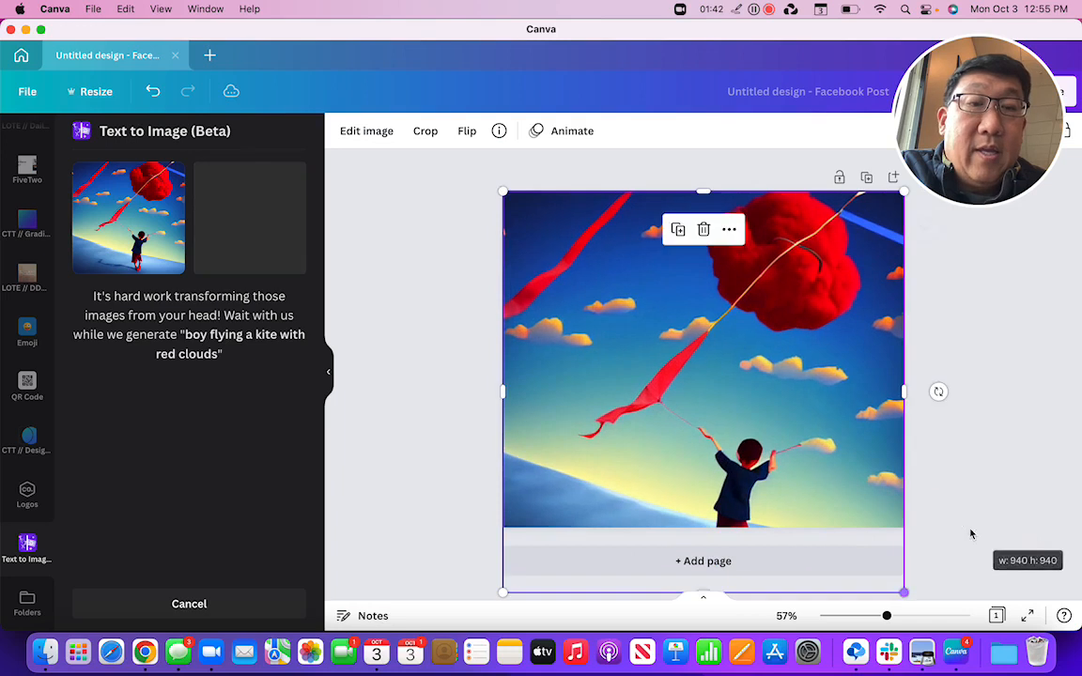